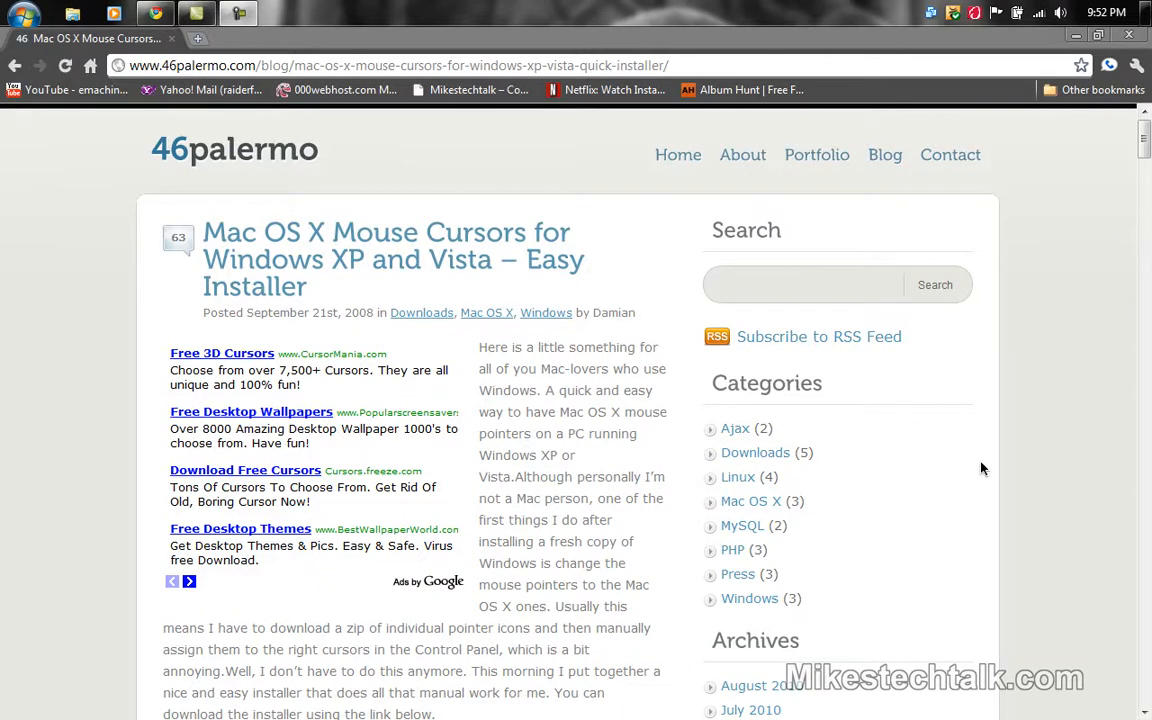
mouse_move(430, 107)
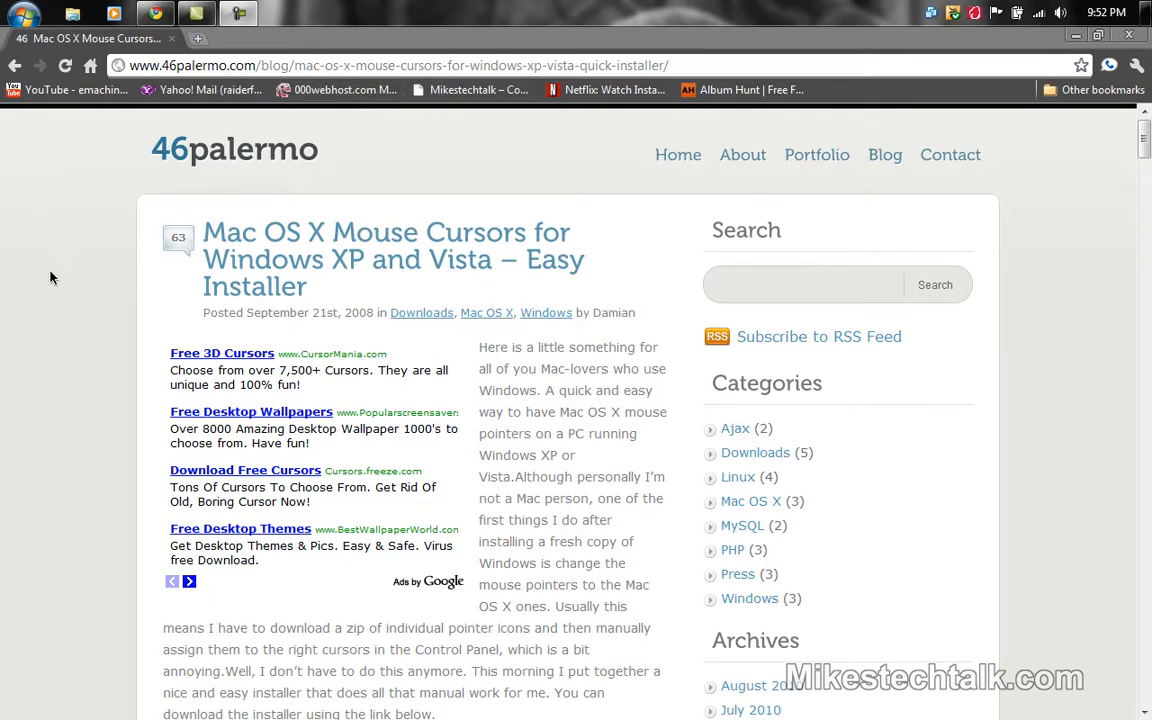
Download the Mac OS X Mouse Cursors Easy Installer and keep it past the harmful-file warning.
left_click(25, 16)
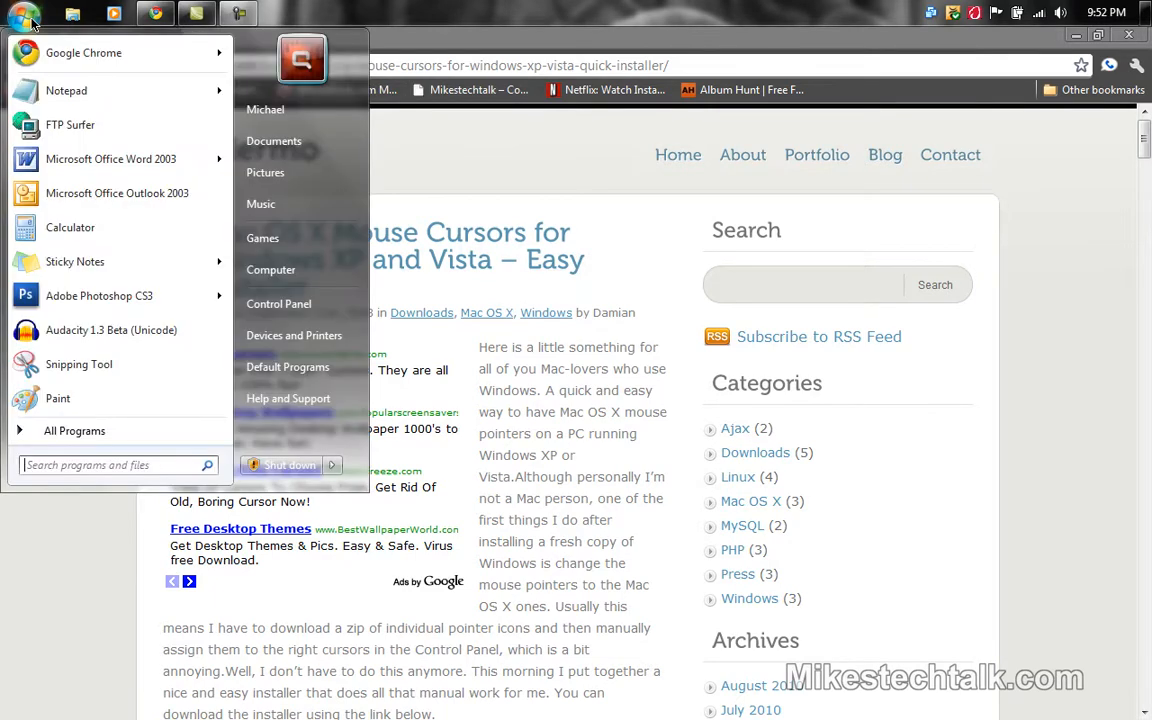
mouse_move(60, 465)
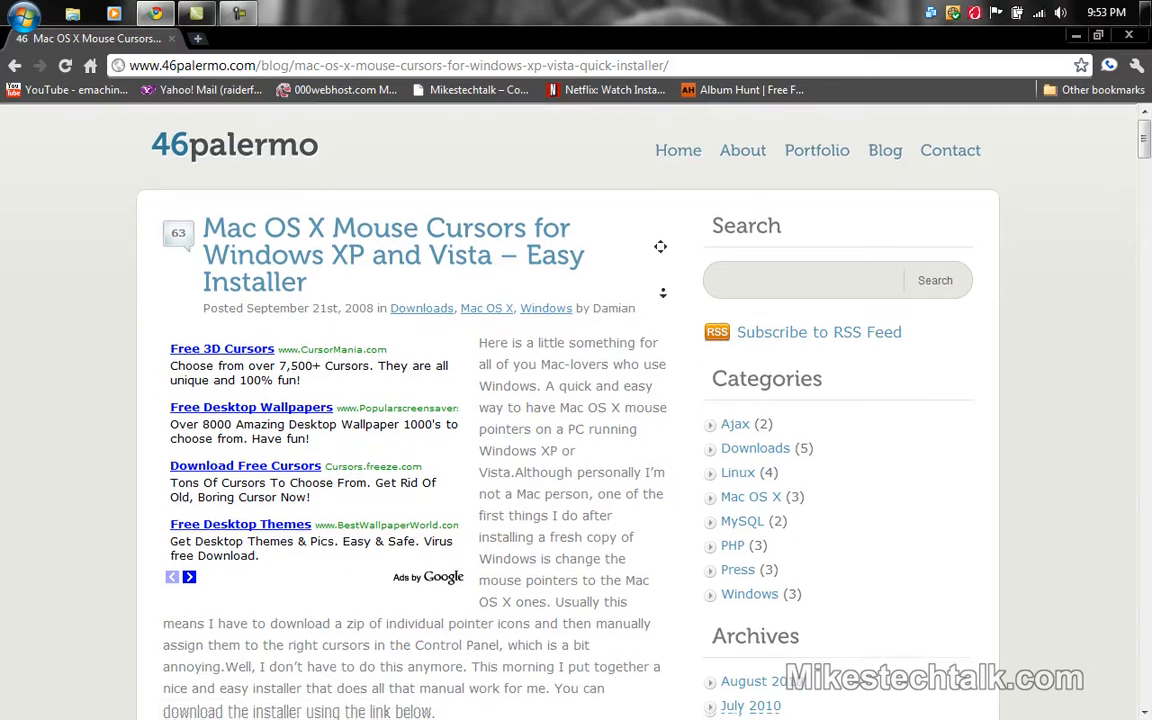
scroll("down", 3)
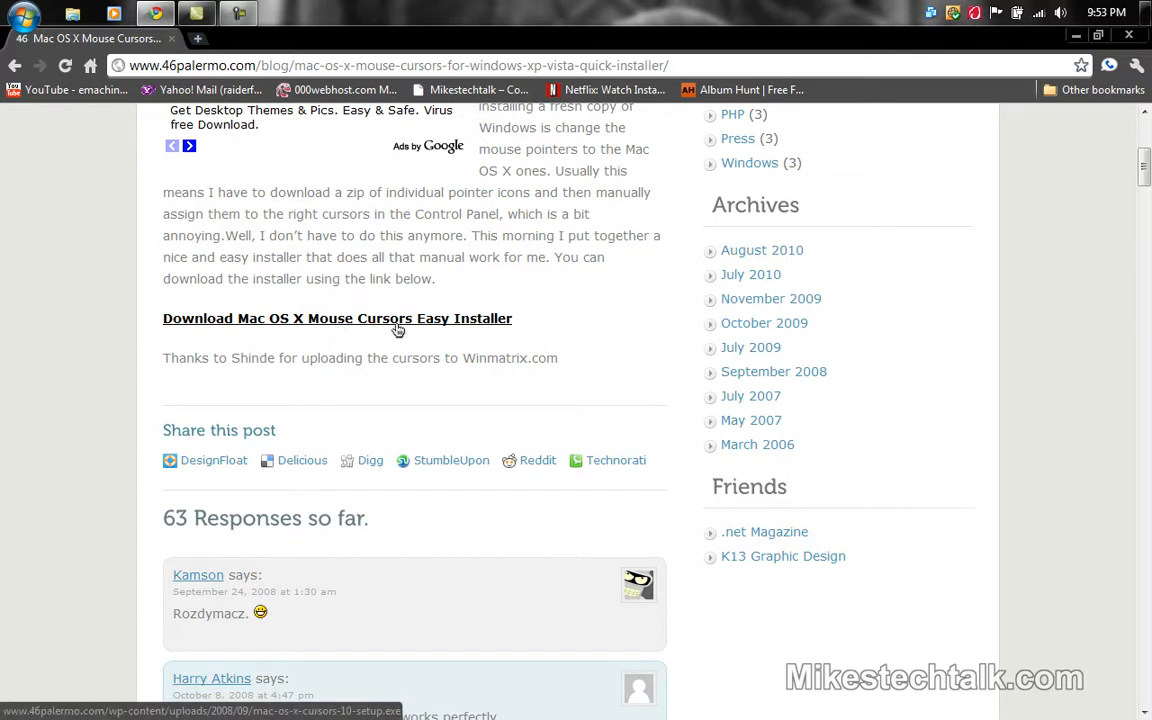
mouse_move(421, 330)
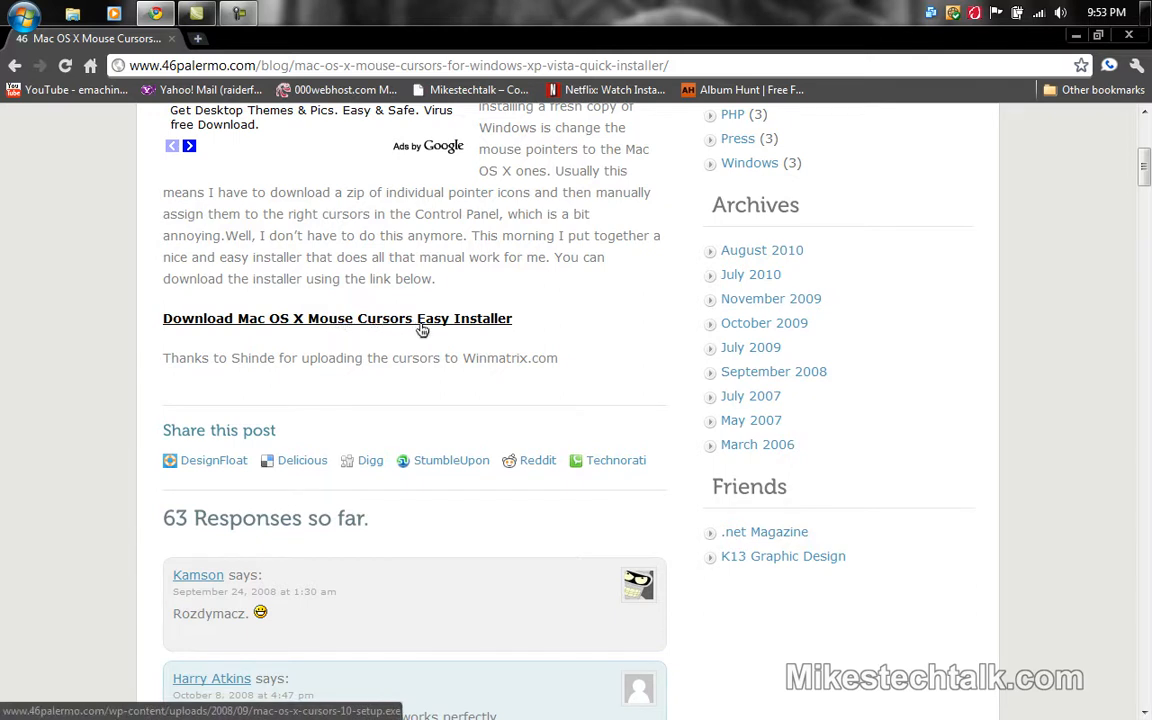
left_click(337, 318)
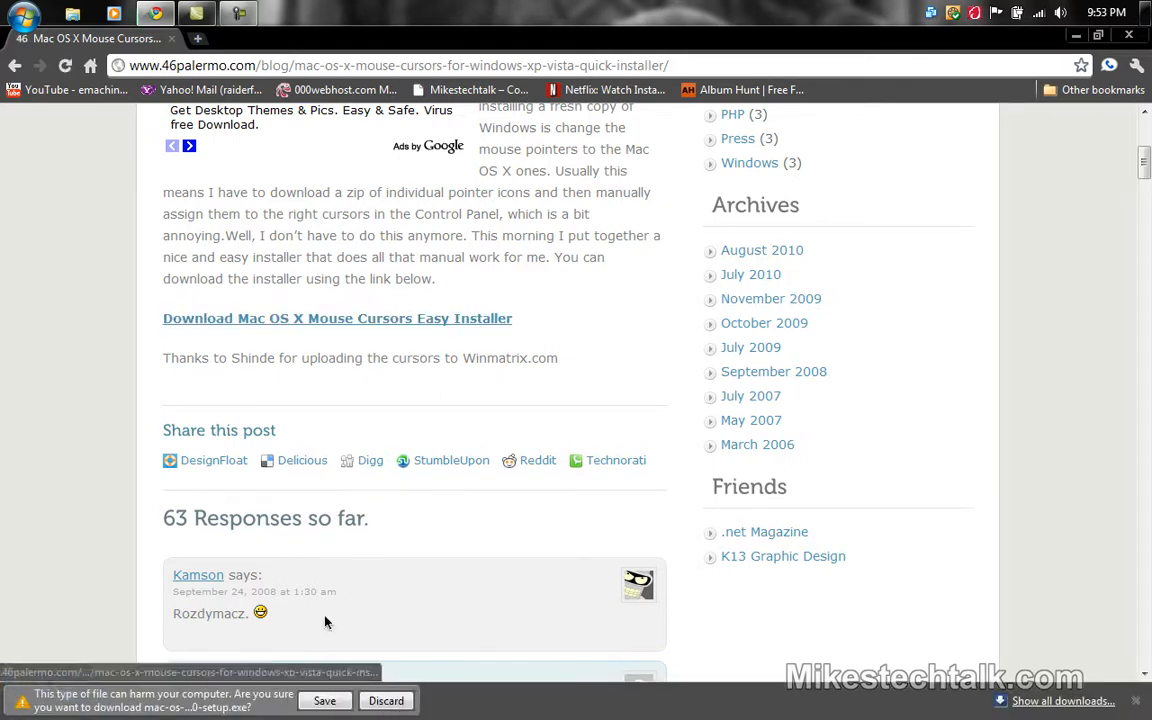
left_click(324, 700)
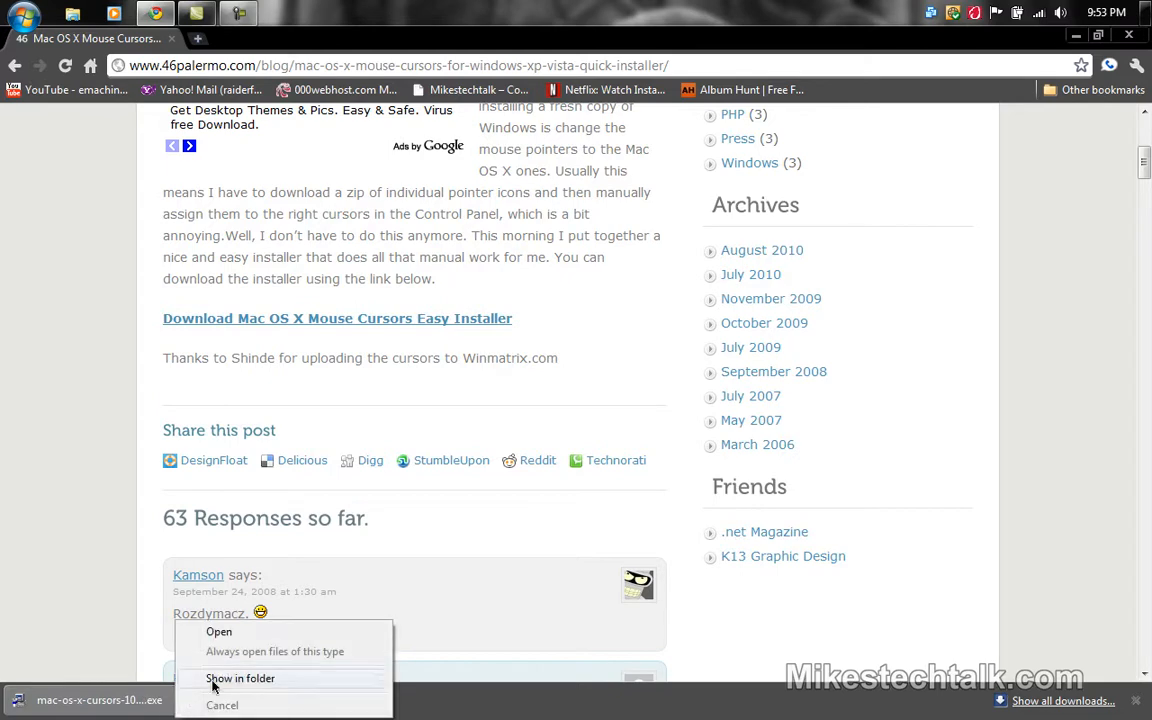
Show the mac-os-x-cursors-10-setup (1) installer in the Downloads folder and open its context menu.
left_click(240, 678)
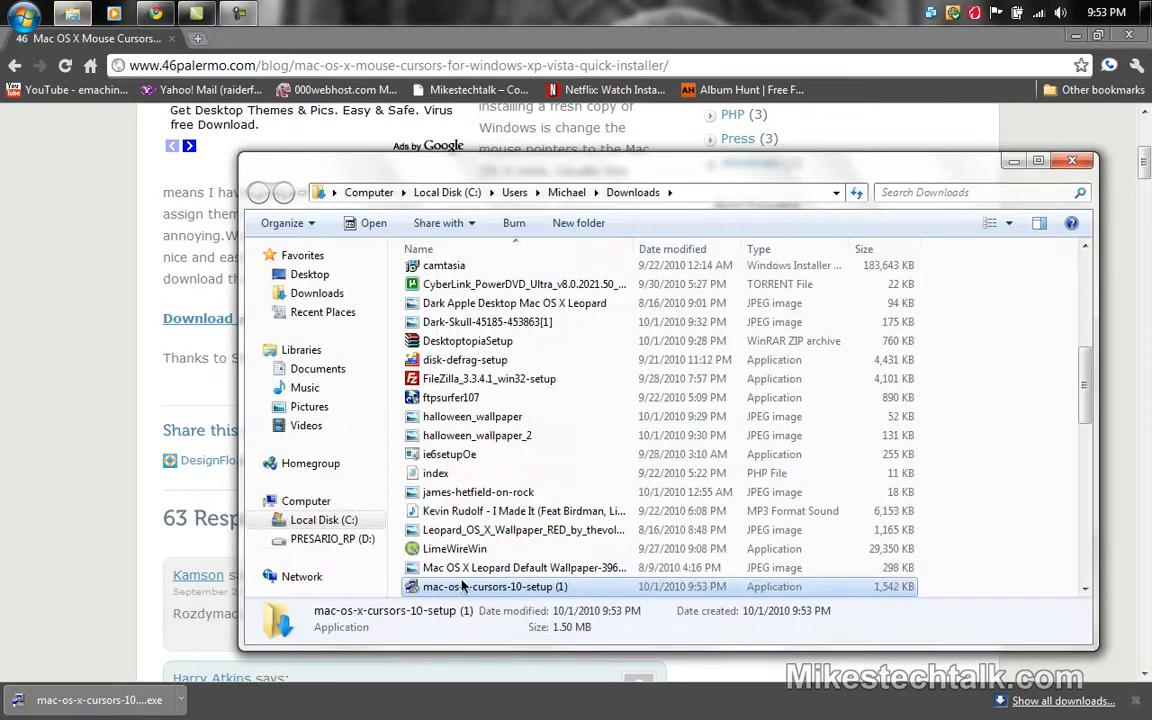
mouse_move(495, 586)
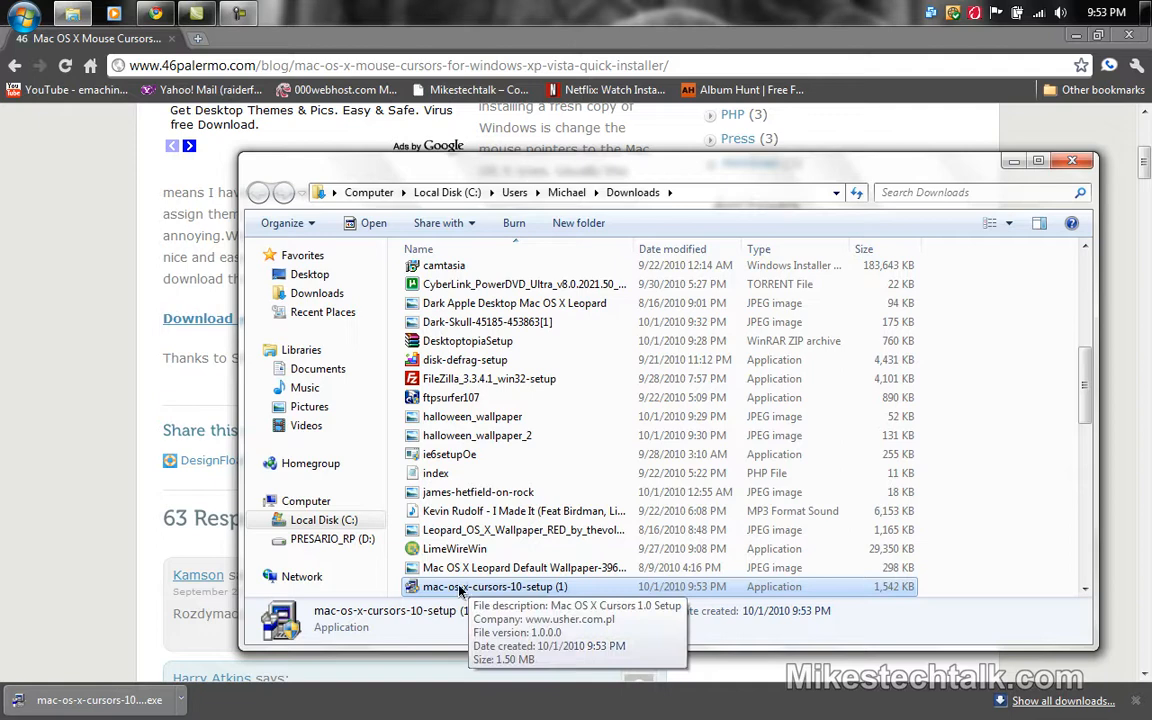
right_click(494, 586)
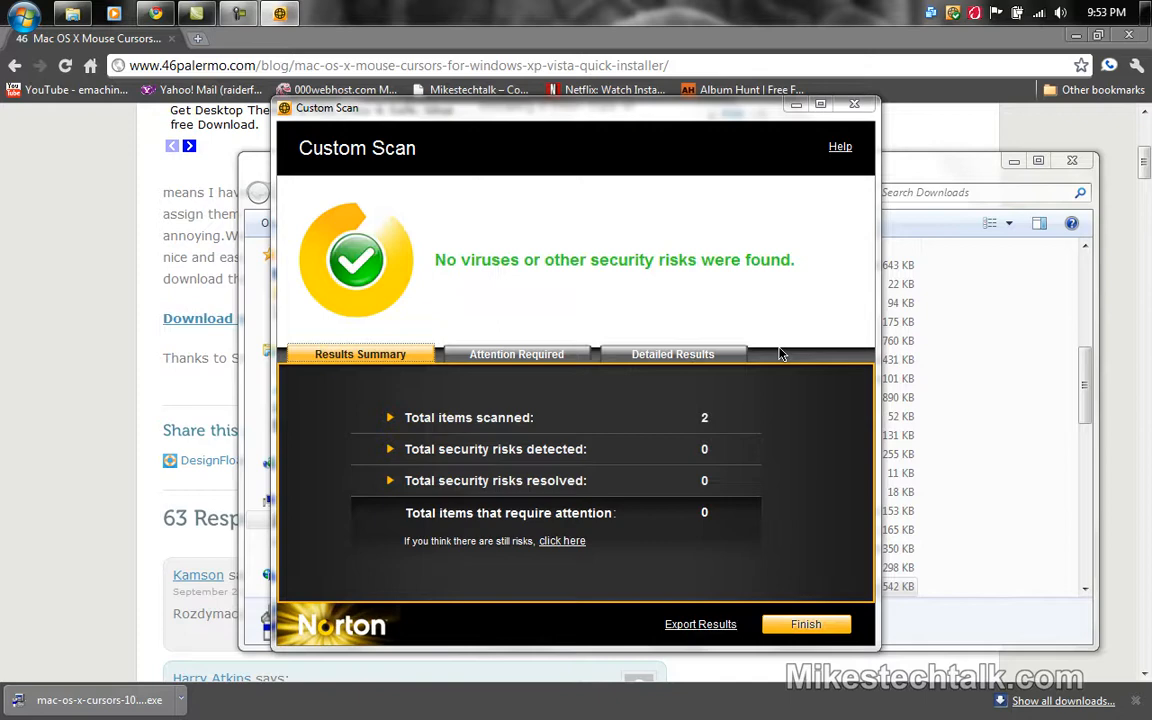
mouse_move(696, 283)
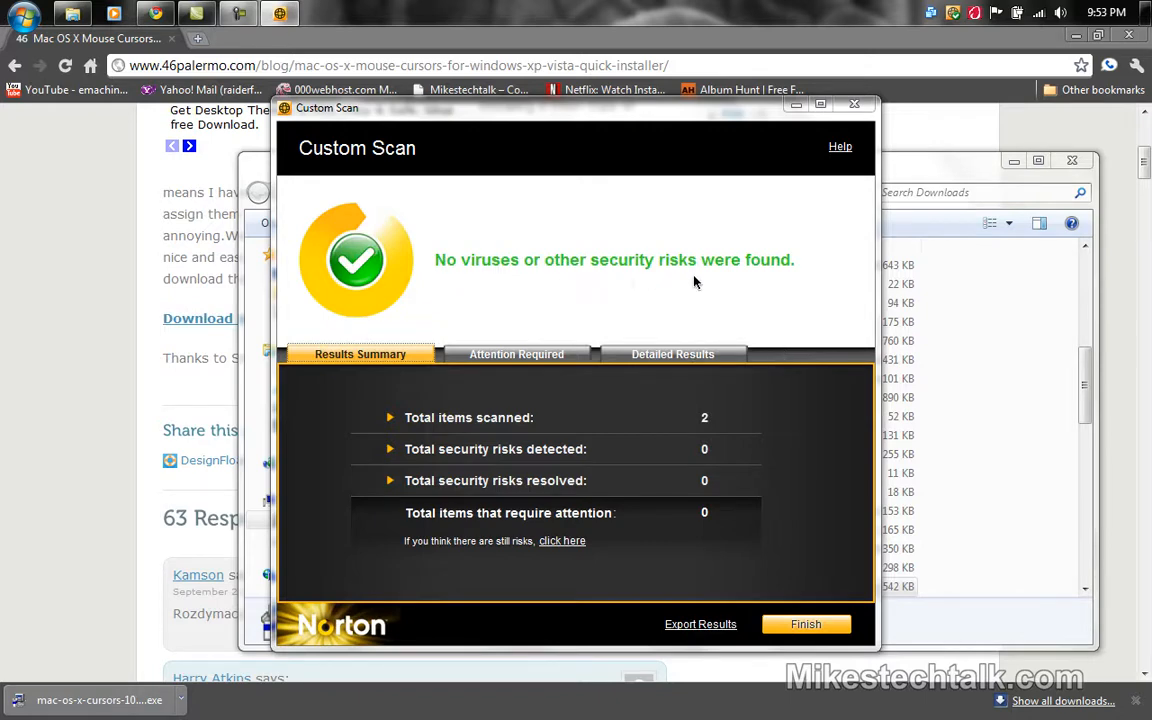
mouse_move(638, 516)
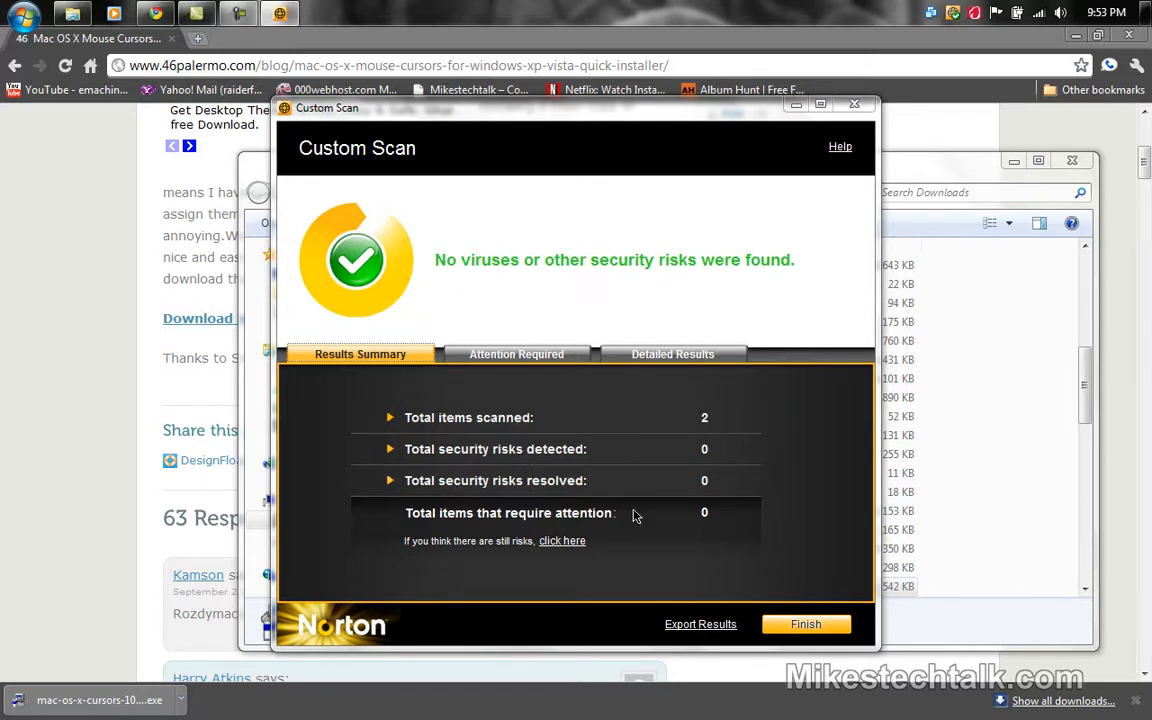
Finish the Norton Custom Scan after it reports no viruses or security risks.
left_click(805, 624)
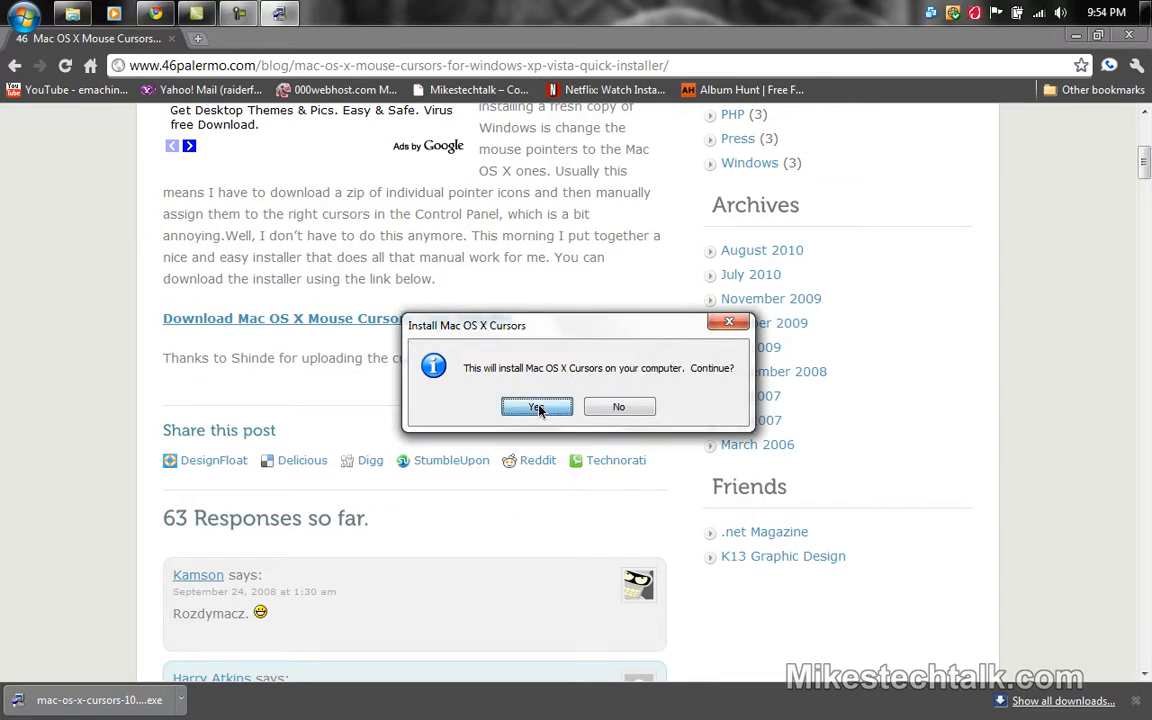
Confirm installing Mac OS X Cursors and move past the setup welcome page.
left_click(537, 406)
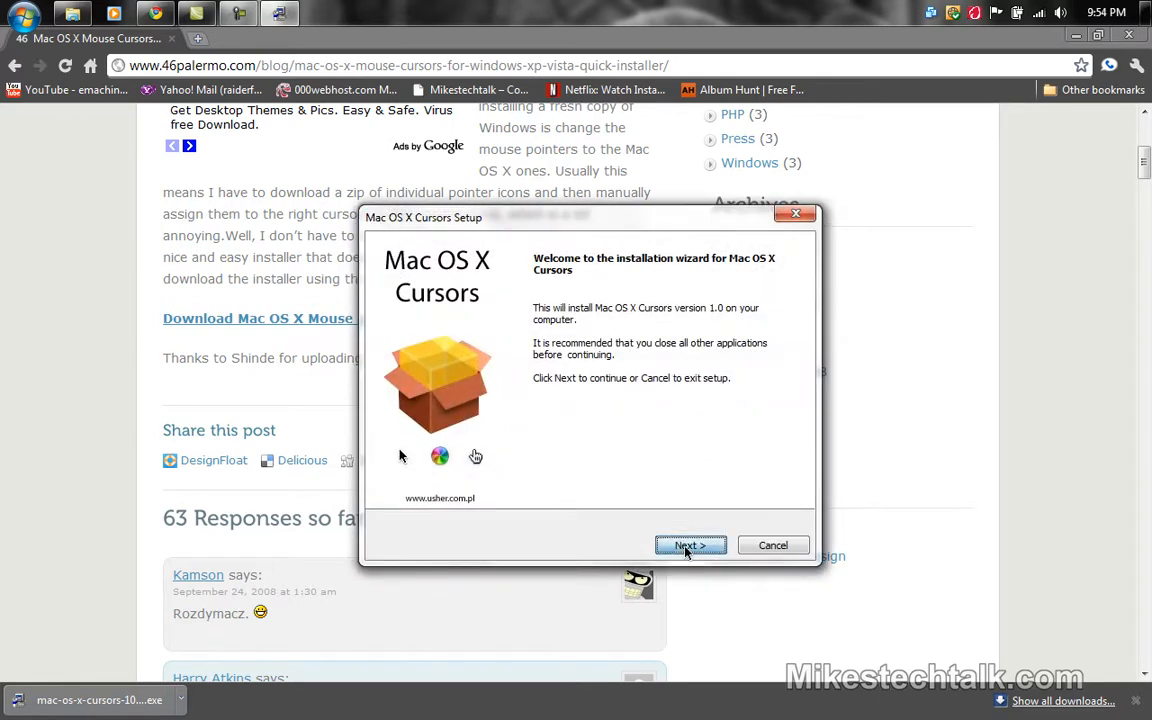
left_click(690, 545)
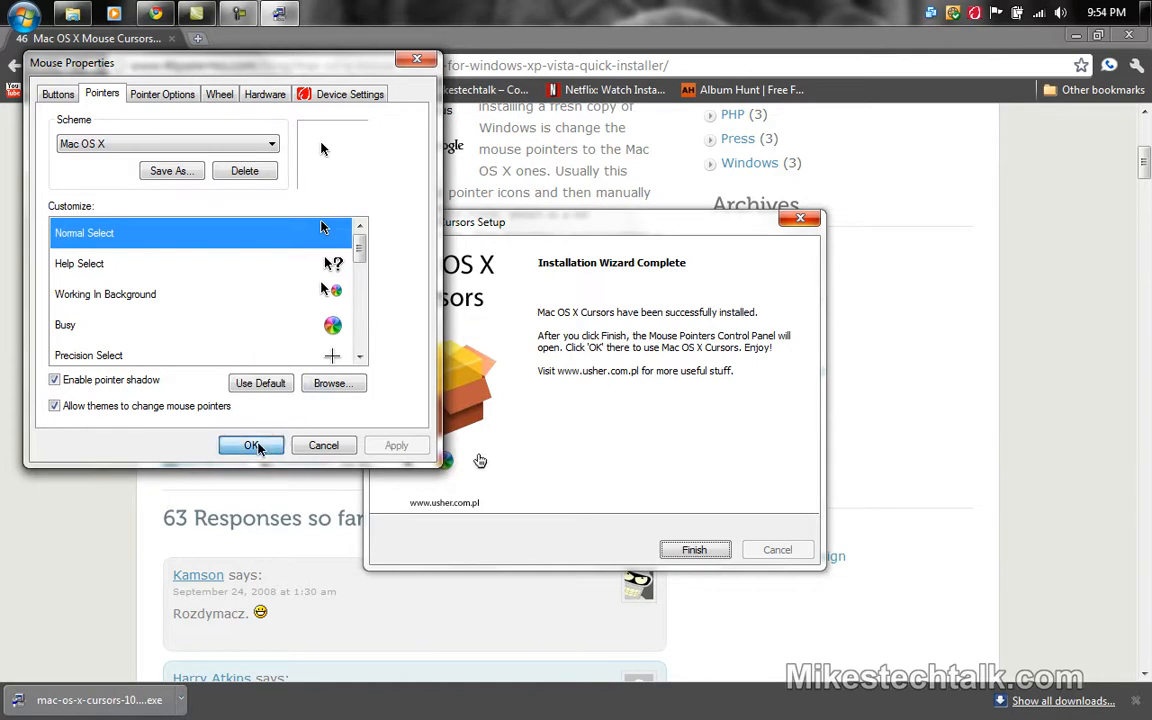
Accept the Mac OS X pointer scheme and close Mouse Properties.
left_click(251, 445)
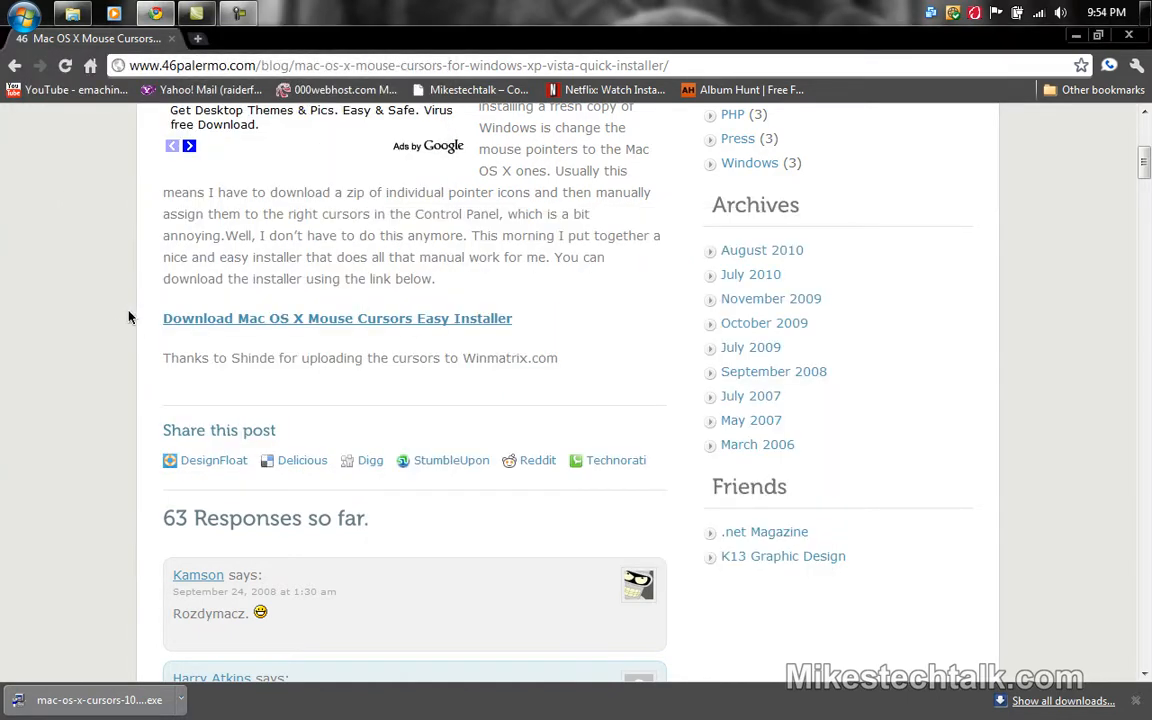
mouse_move(51, 321)
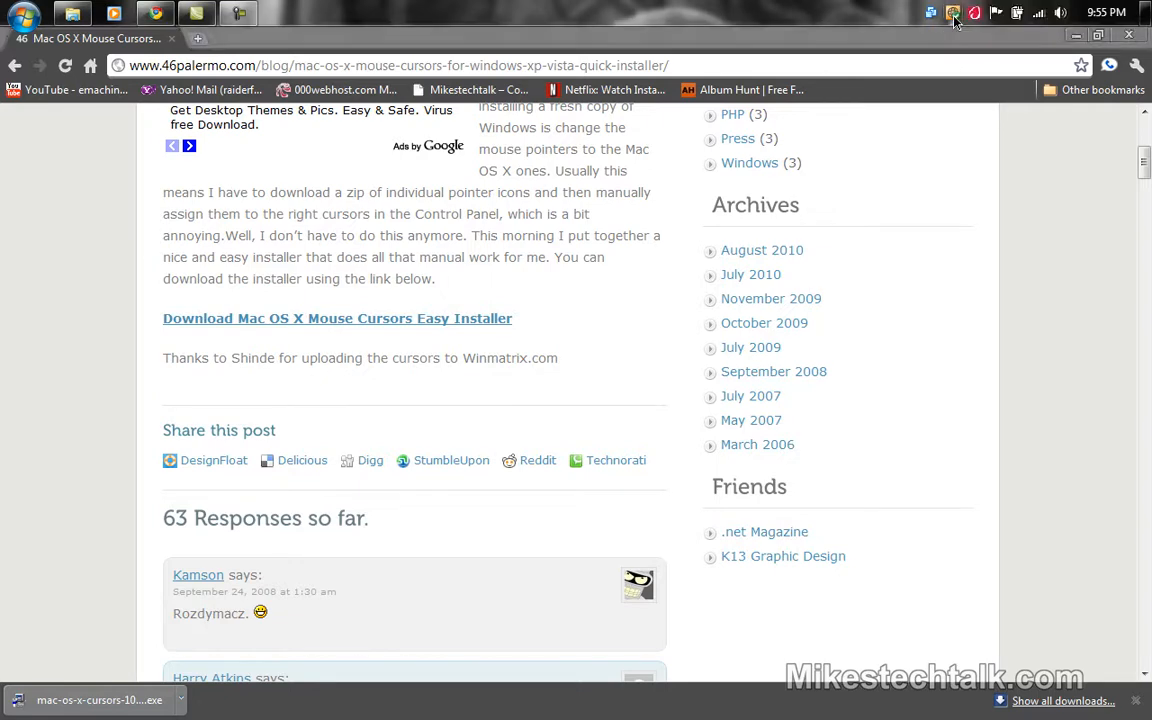
left_click(956, 13)
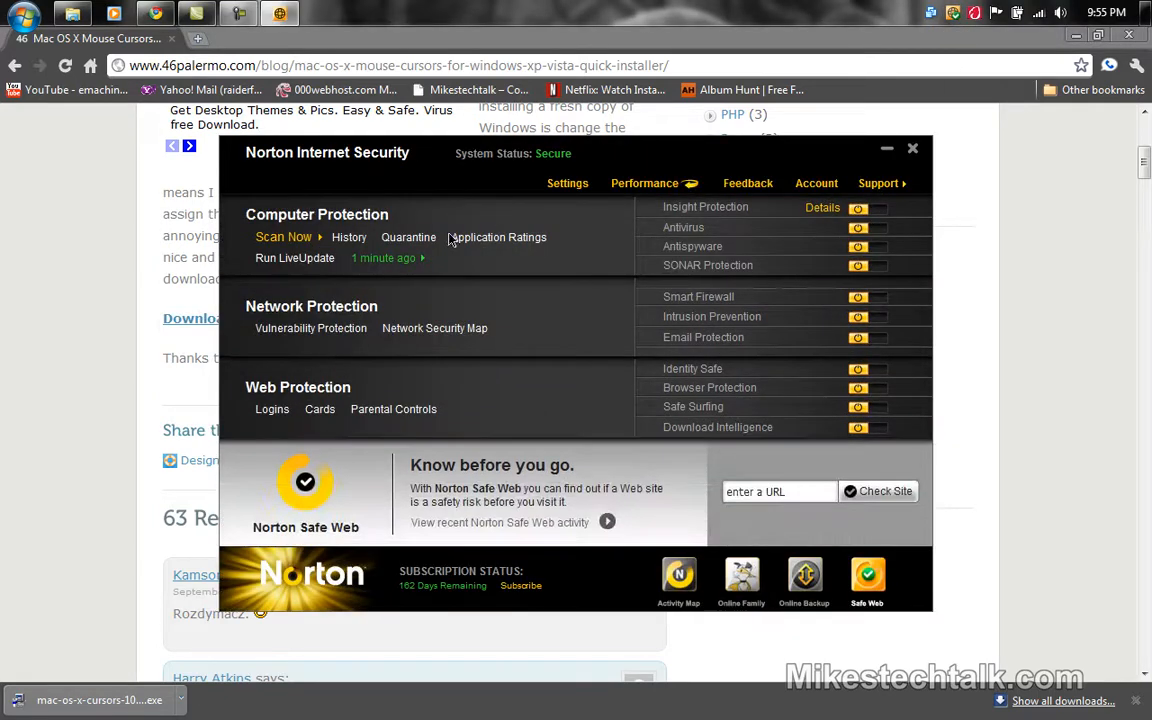
mouse_move(415, 598)
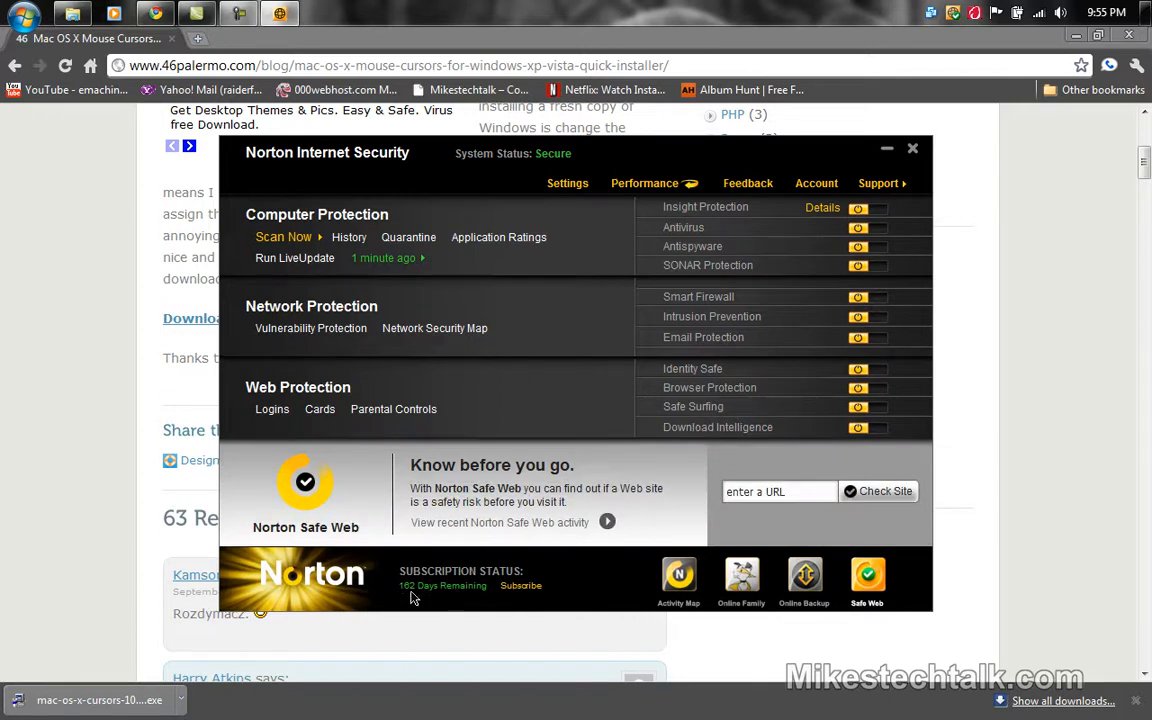
mouse_move(416, 597)
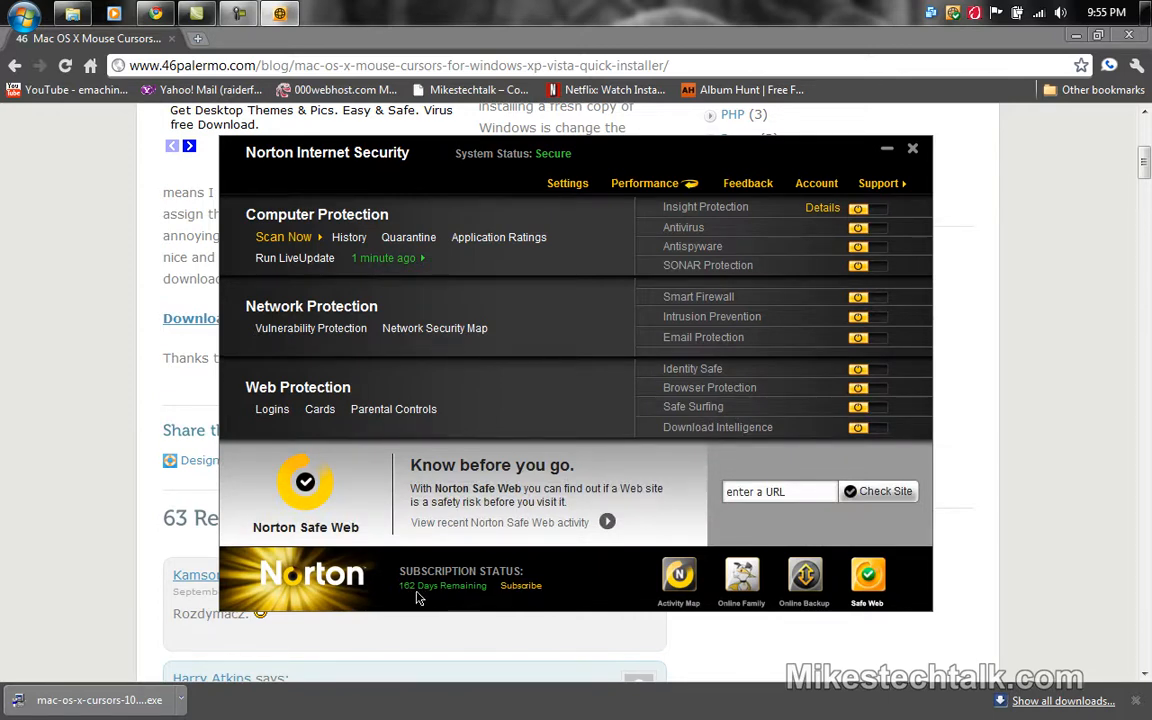
mouse_move(625, 173)
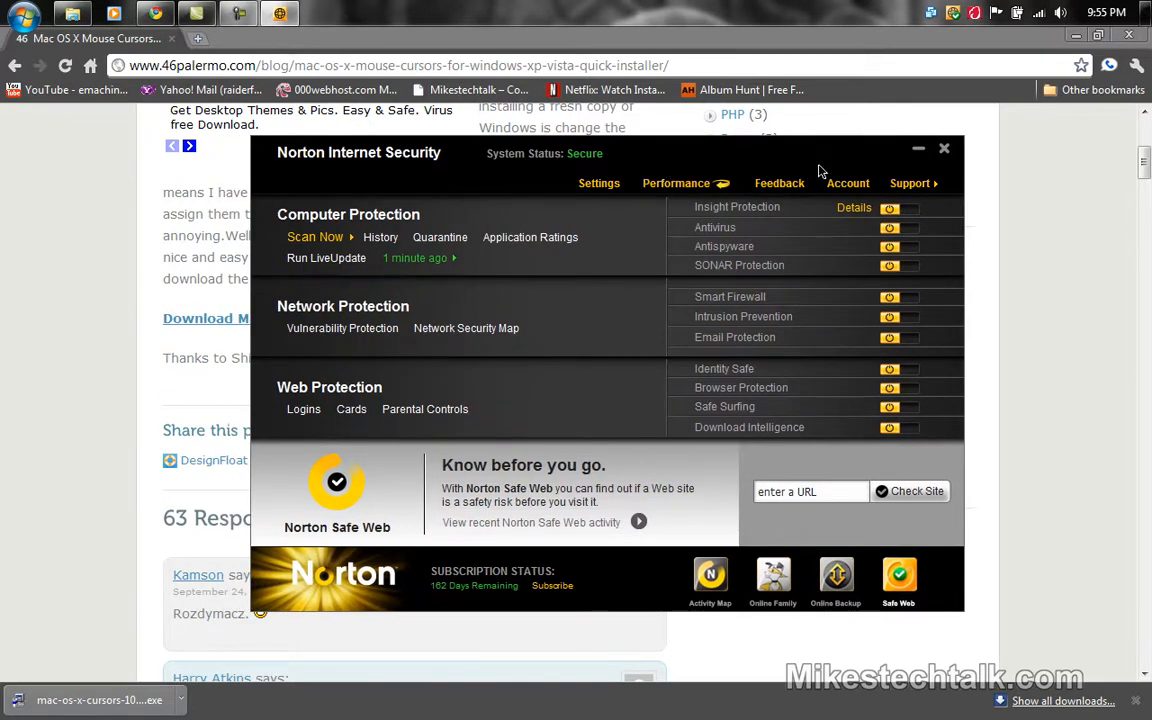
mouse_move(943, 158)
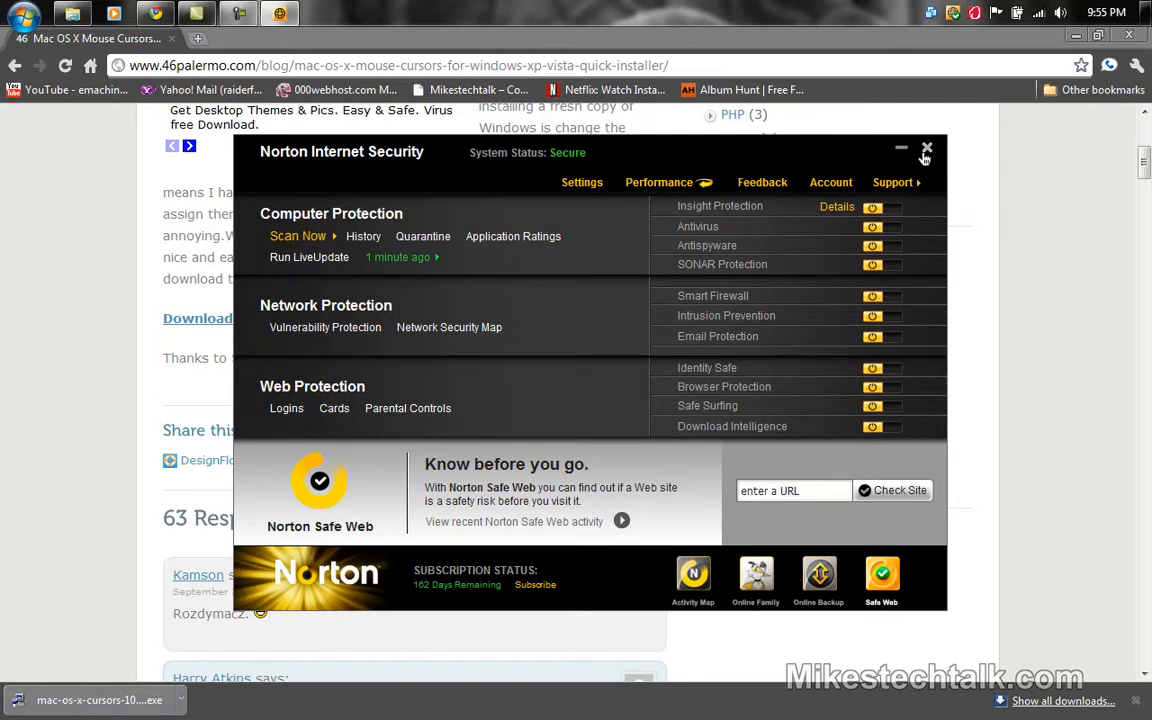
left_click(926, 148)
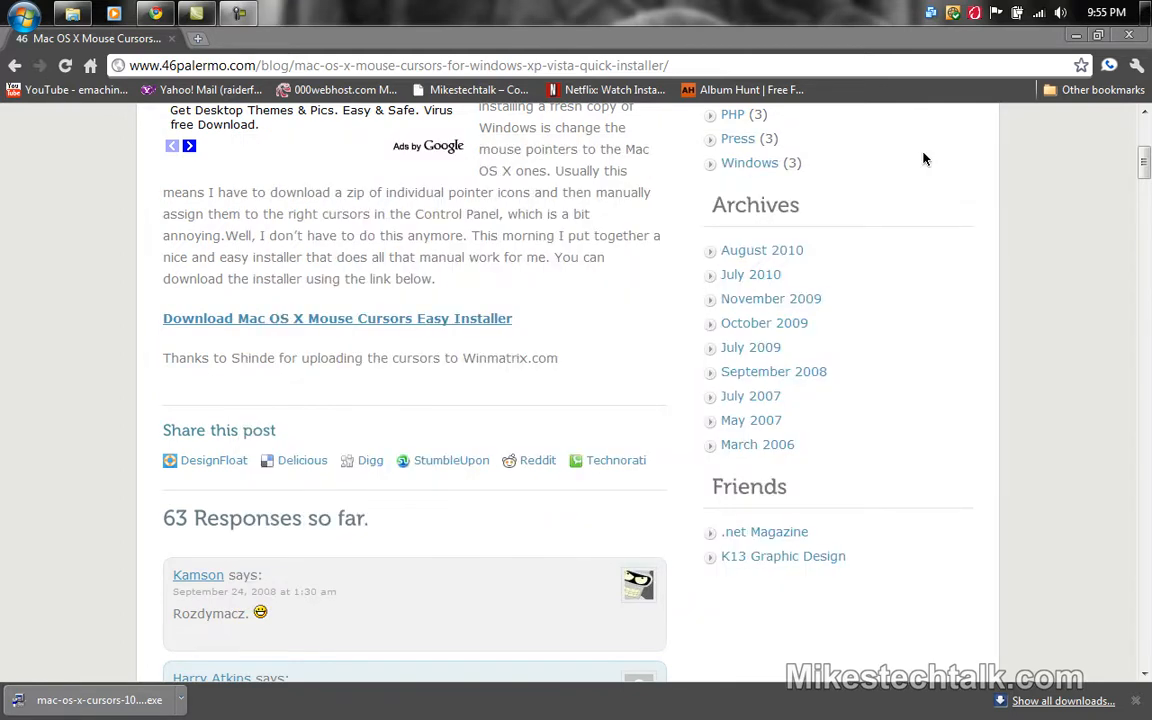